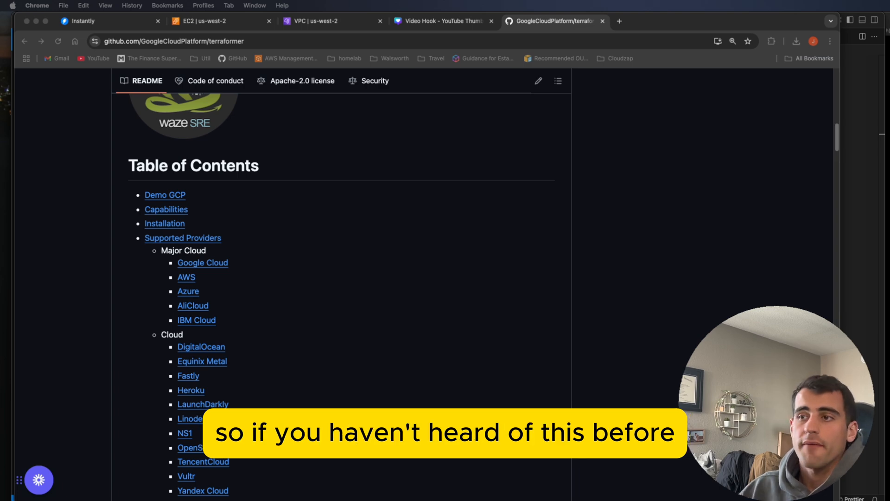
# Scroll through earlier output and list the terraformer folder with ls to confirm provider.tf.
pyautogui.scroll(3)
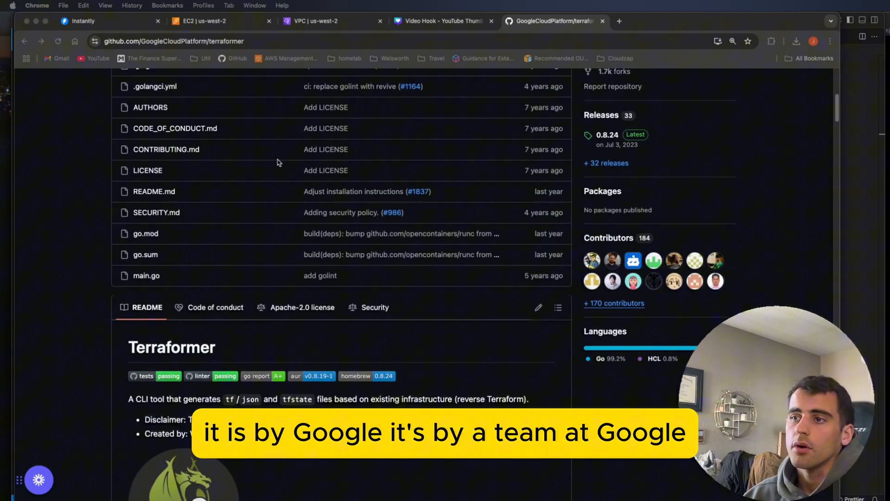
pyautogui.scroll(-3)
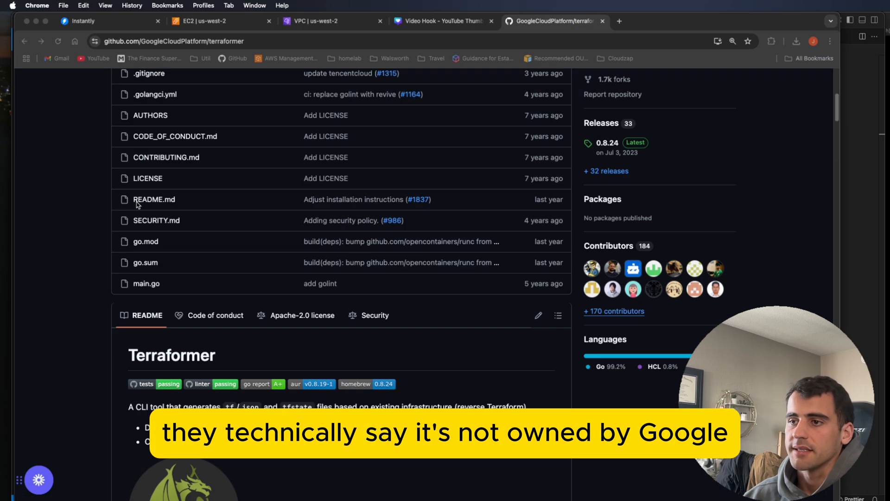
pyautogui.scroll(-3)
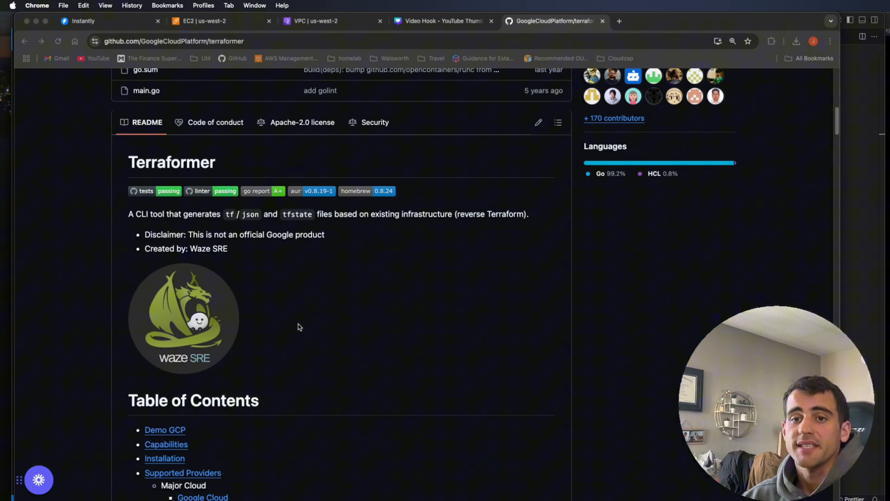
pyautogui.scroll(-3)
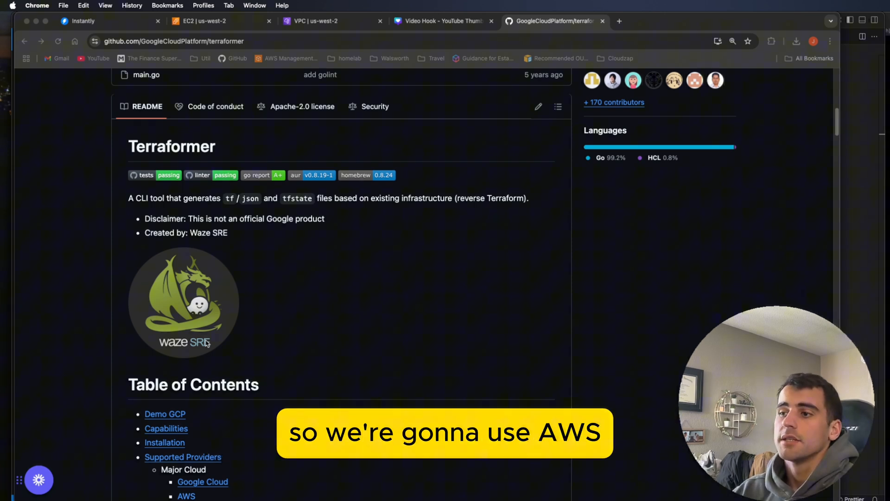
pyautogui.scroll(-3)
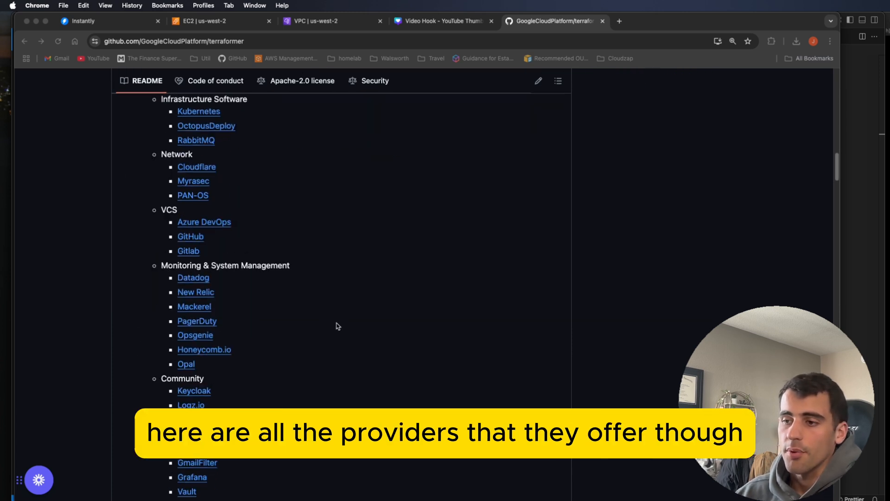
pyautogui.scroll(-3)
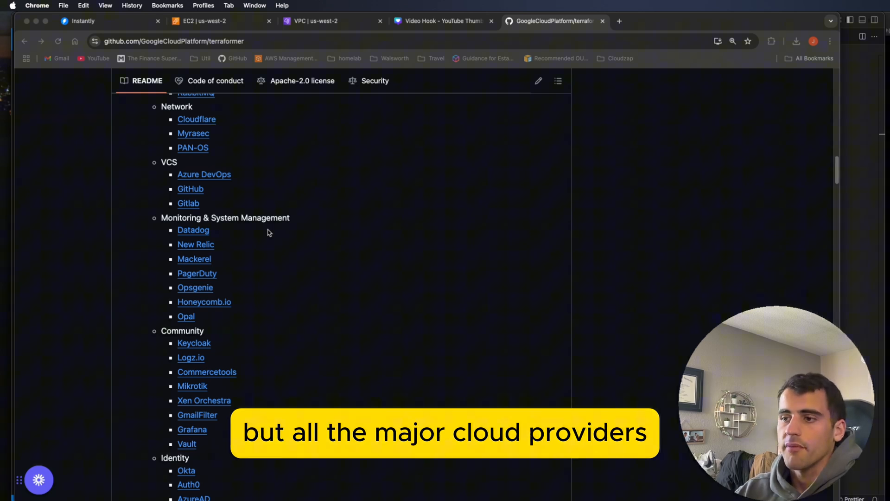
pyautogui.moveTo(181, 281)
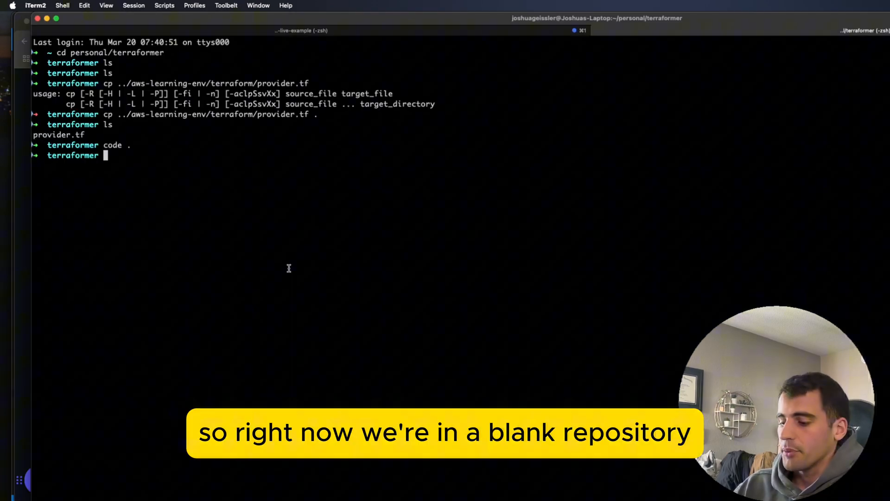
pyautogui.write('ls')
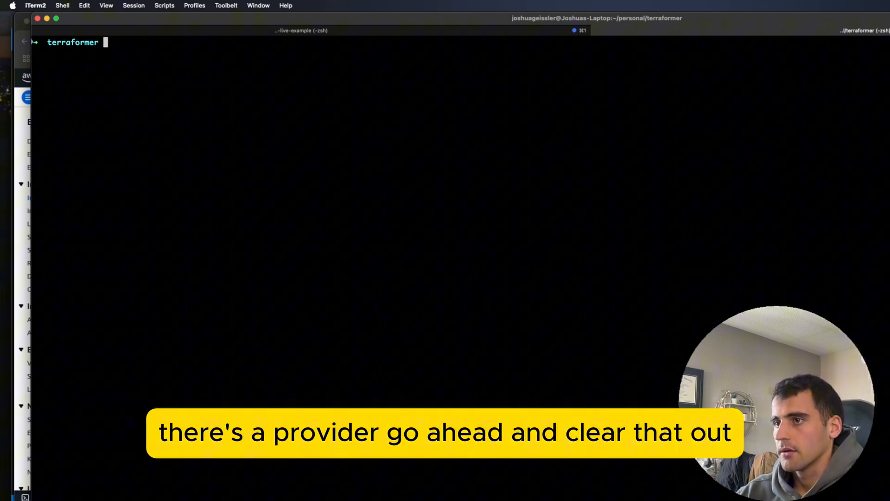
# Check the current AWS account with aws sts get-caller-identity.
pyautogui.write('terra')
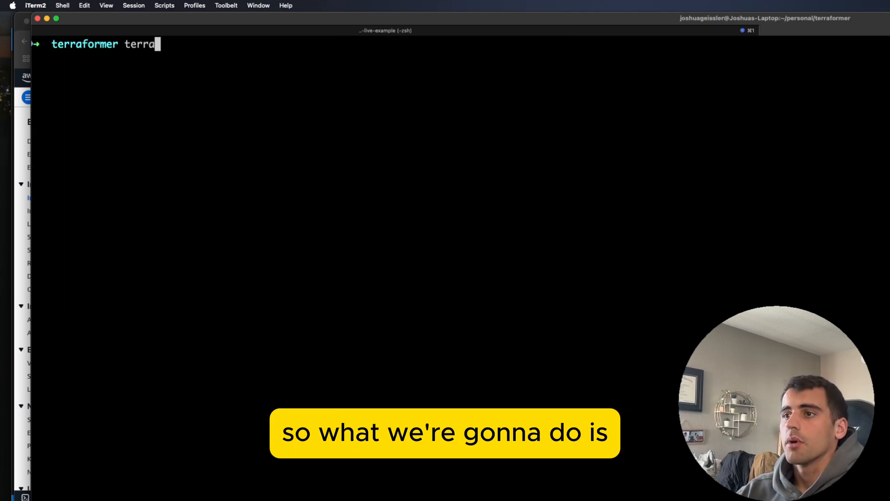
pyautogui.write('f.')
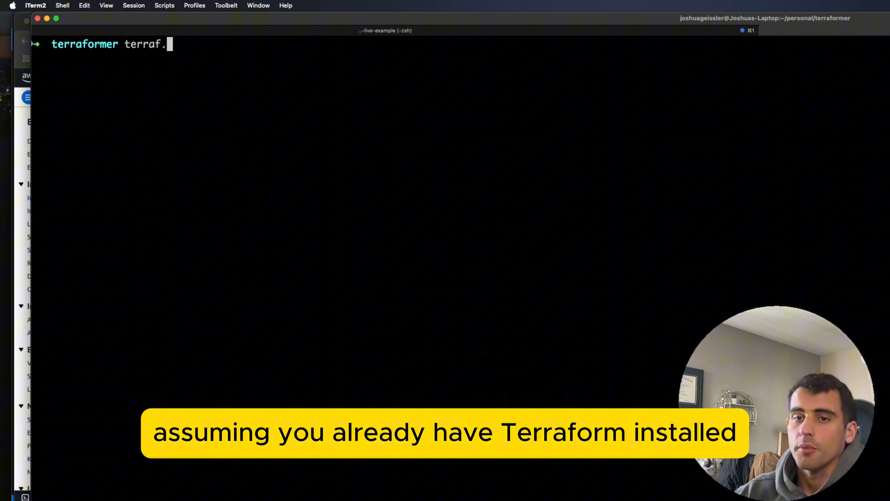
pyautogui.write('ormer')
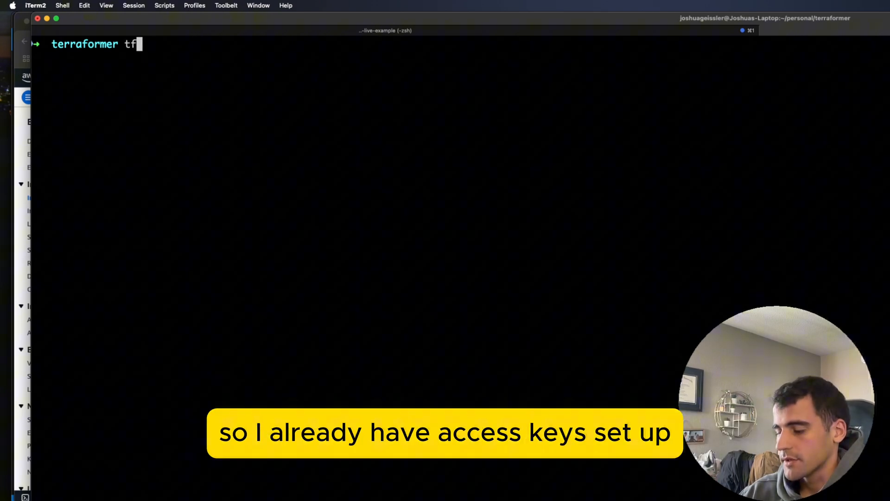
pyautogui.write('aws')
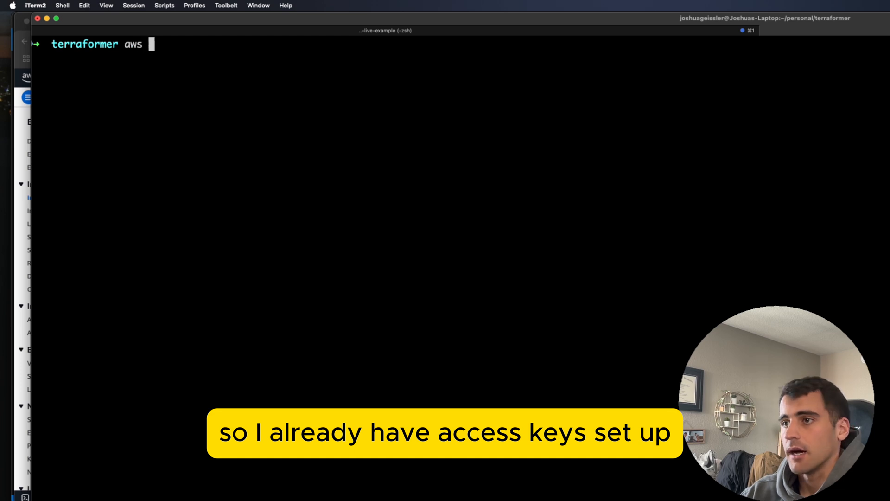
pyautogui.write('sts-get-caller-identity')
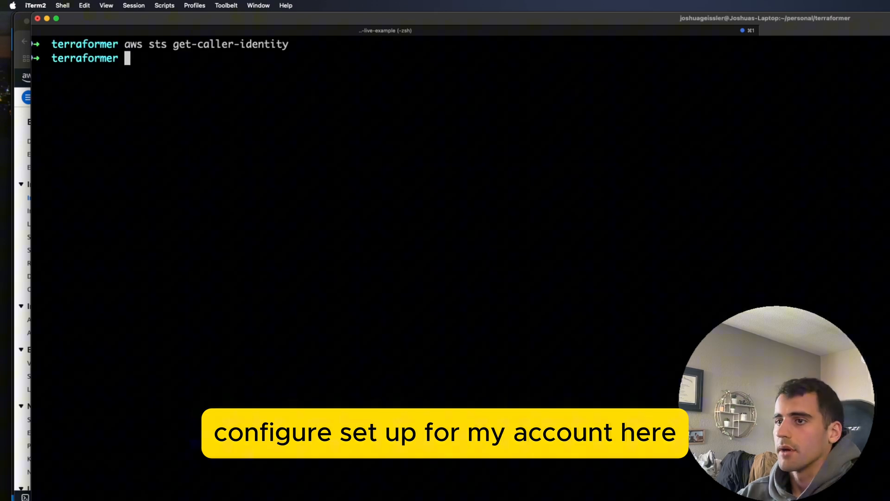
# Initialize Terraform and enter a terraformer import aws --resources= command.
pyautogui.write('te')
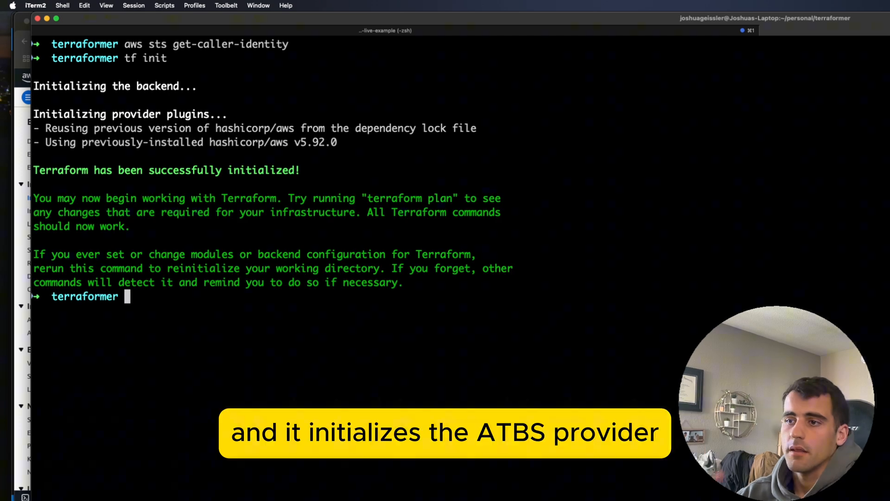
pyautogui.write('terraformer import aws')
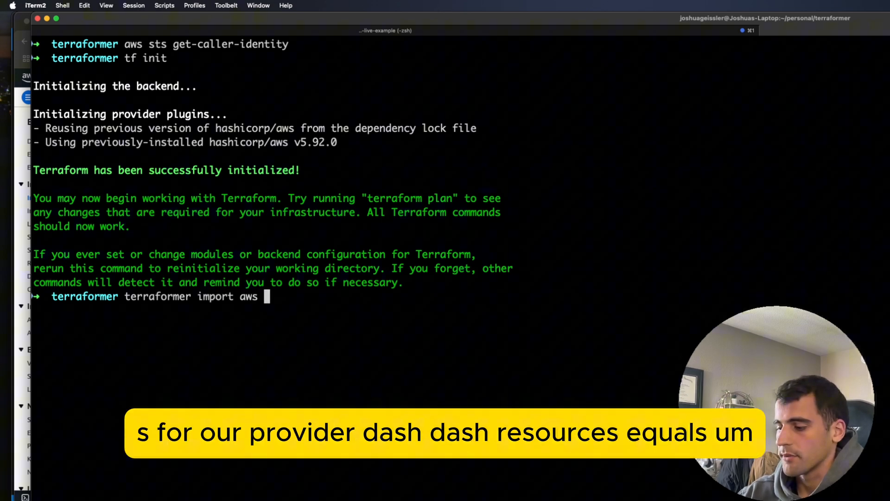
pyautogui.write('--resources')
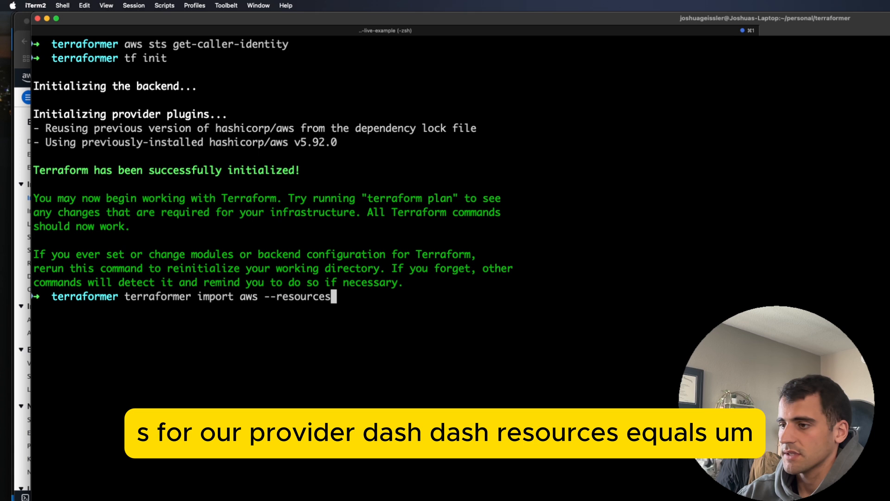
pyautogui.write('="*')
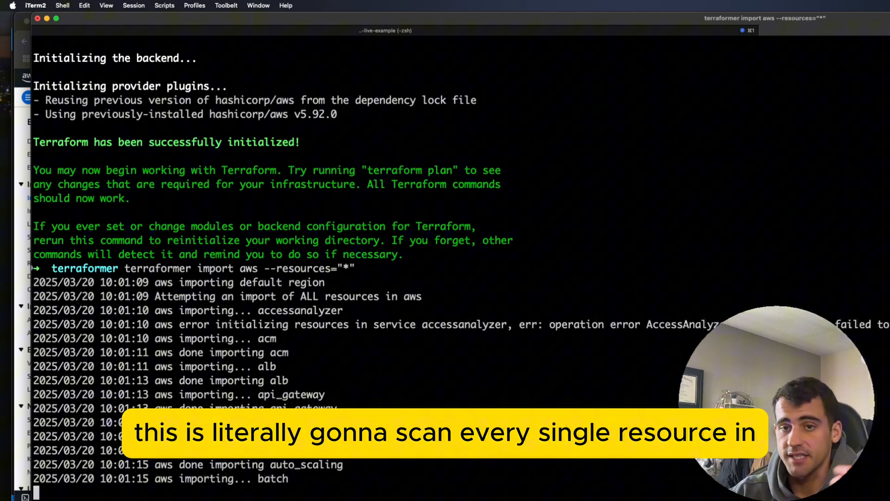
# Scroll through the all-services import output to the Go panic while importing identitystore.
pyautogui.scroll(-3)
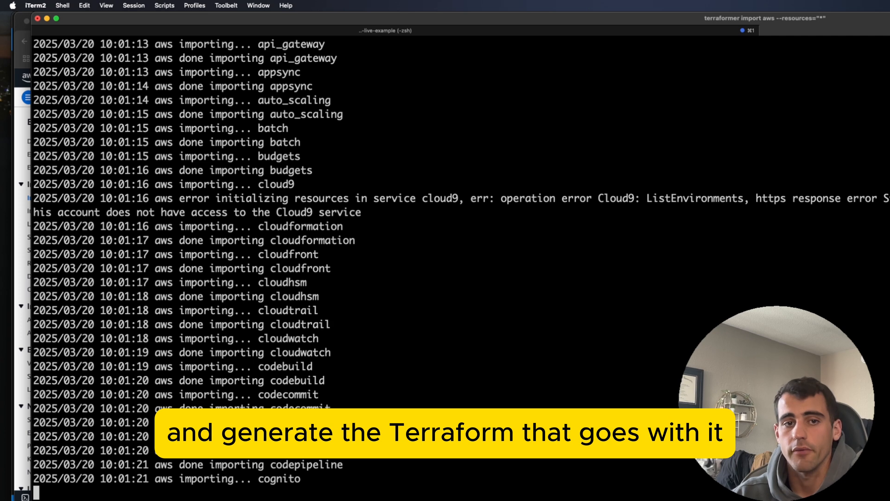
pyautogui.scroll(-3)
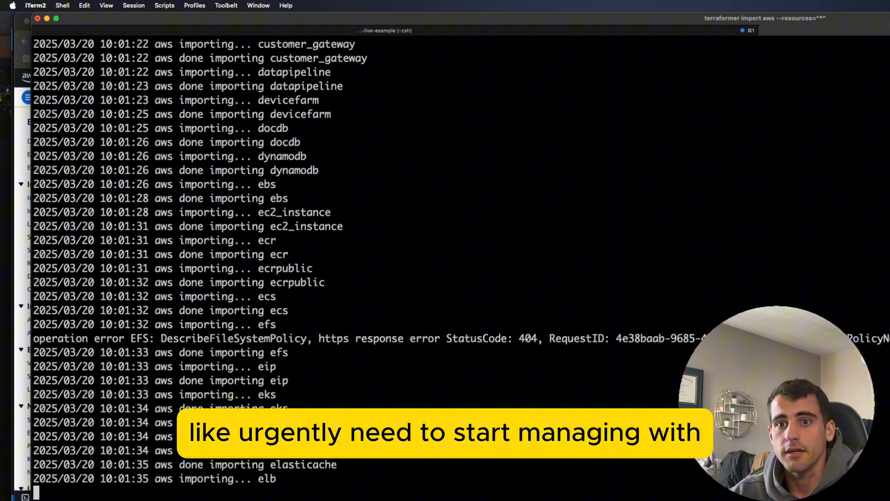
pyautogui.scroll(-3)
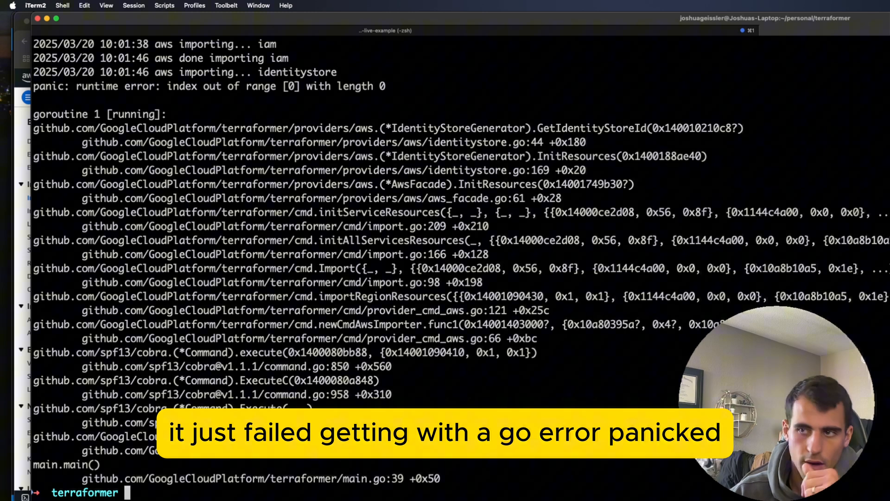
# Run terraformer import aws --resources="ec2_instance" to save seven instances' files and state.
pyautogui.write('terraformer import aws --resources="')
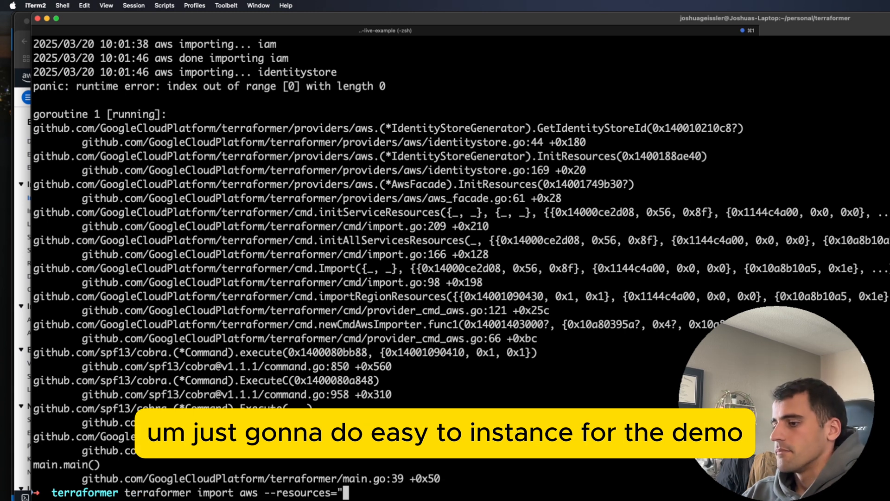
pyautogui.write('ec2_instance')
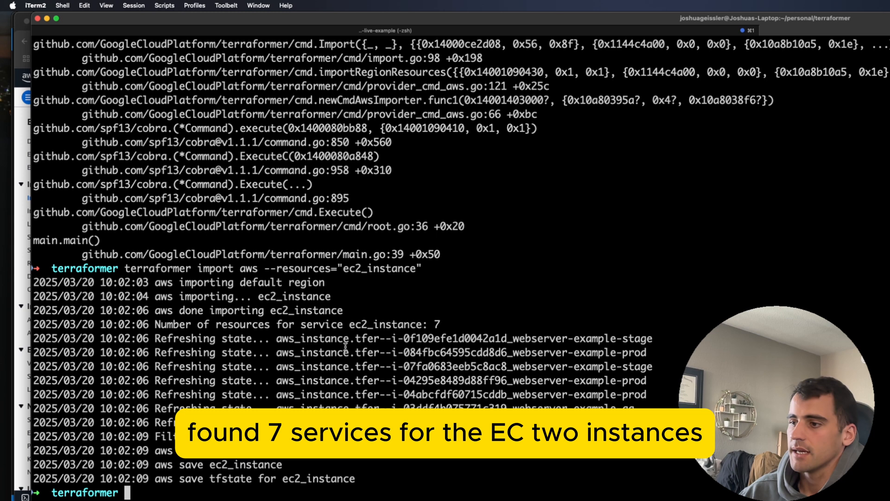
pyautogui.doubleClick(289, 339)
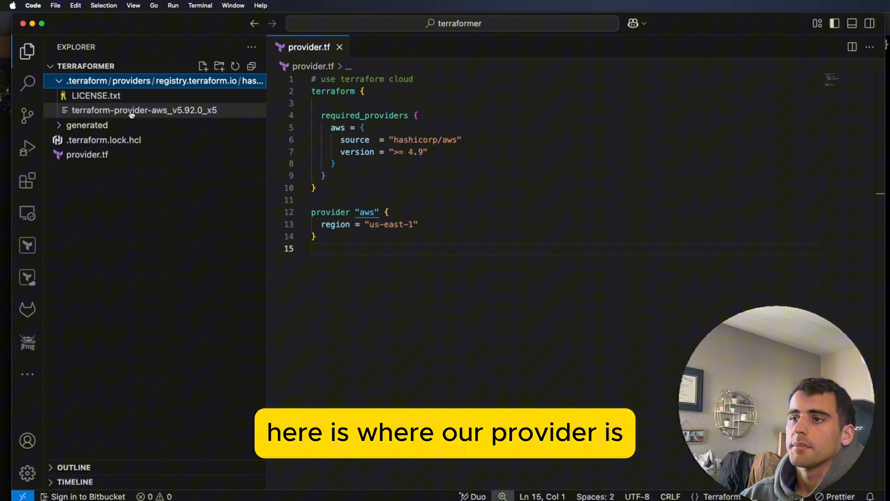
# Collapse .terraform, open .terraform.lock.hcl, and expand the generated folder.
pyautogui.click(58, 81)
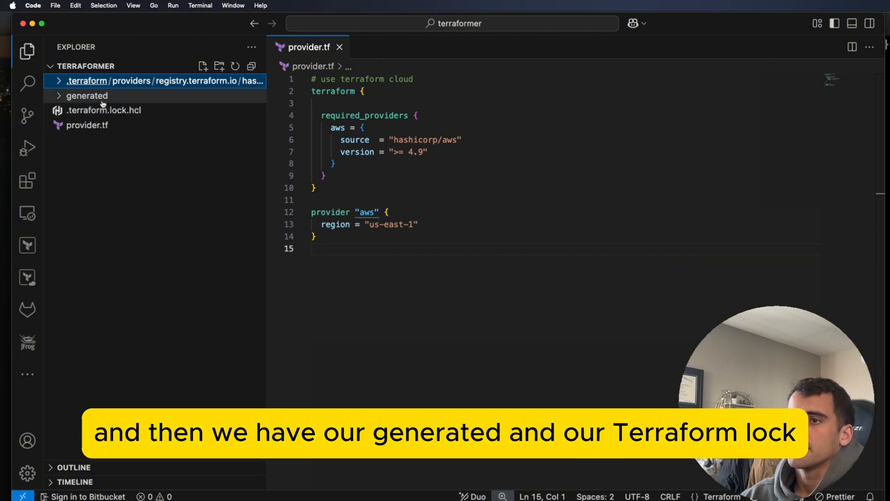
pyautogui.click(104, 110)
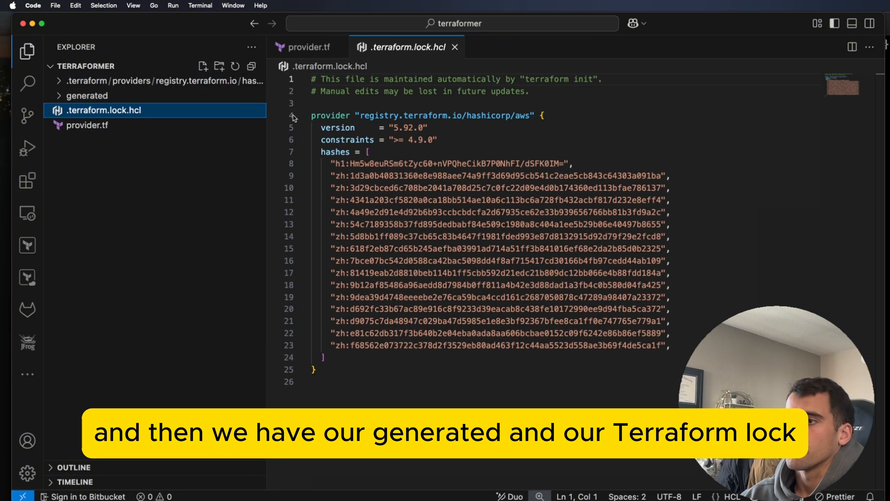
pyautogui.click(88, 95)
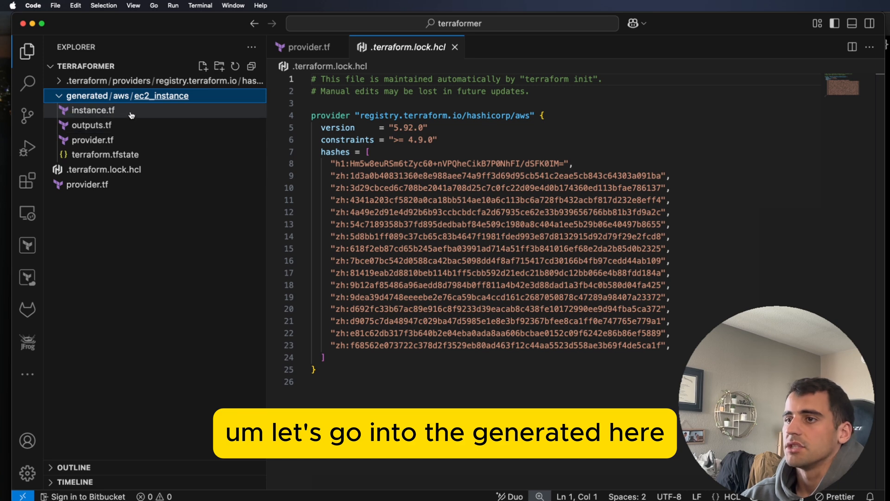
# Open instance.tf, outputs.tf, provider.tf and terraform.tfstate from generated/aws/ec2_instance.
pyautogui.click(93, 111)
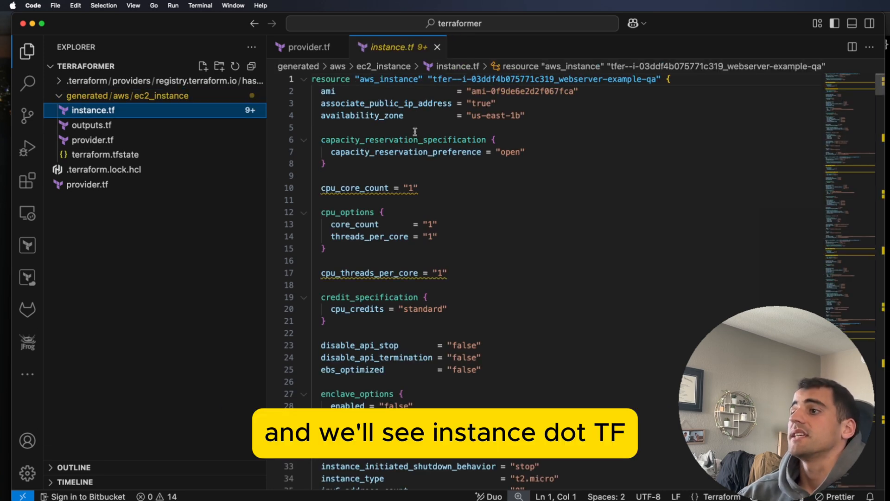
pyautogui.click(92, 125)
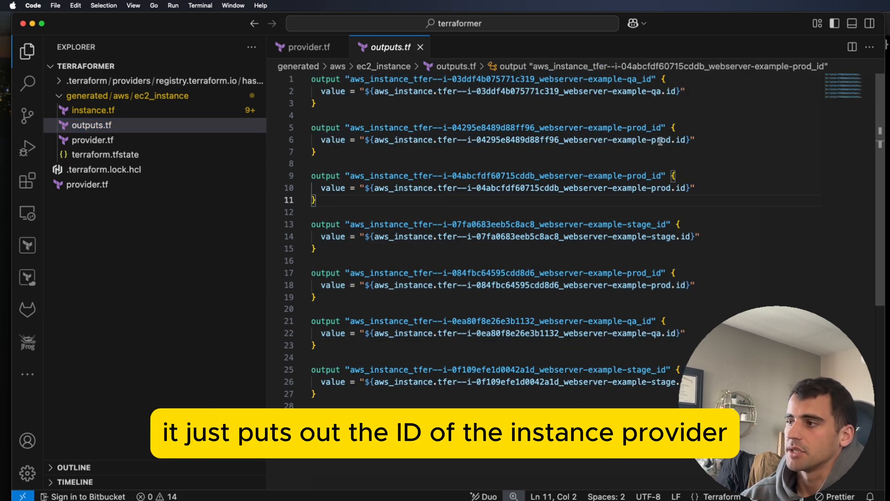
pyautogui.click(93, 139)
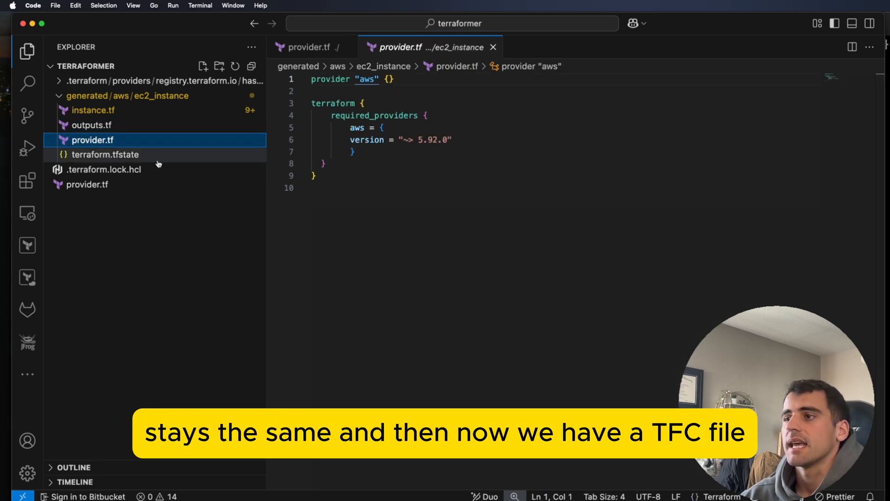
pyautogui.click(105, 155)
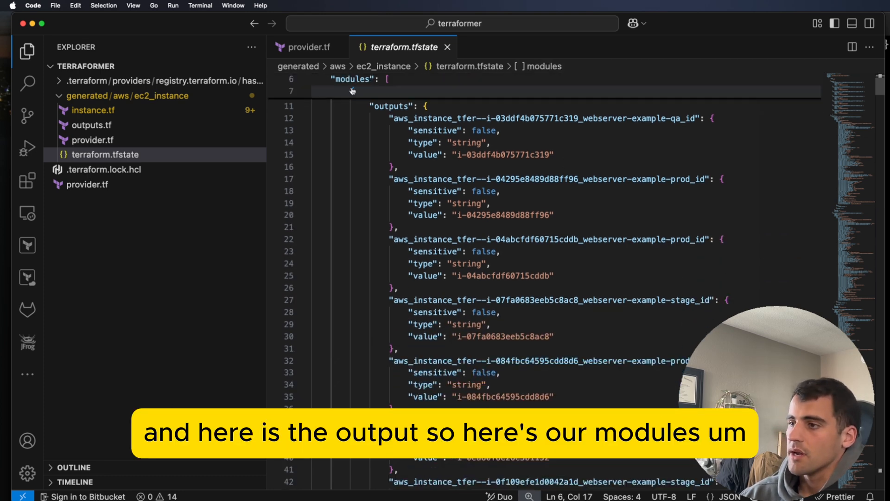
pyautogui.scroll(-3)
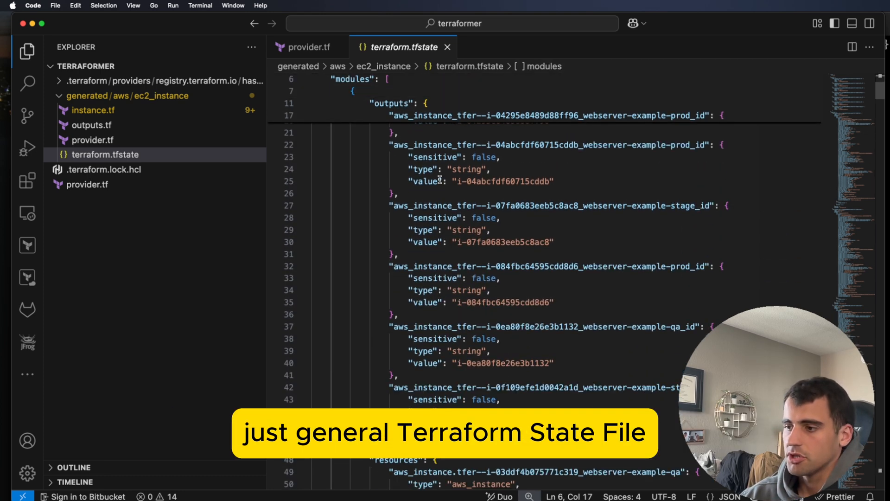
pyautogui.scroll(-3)
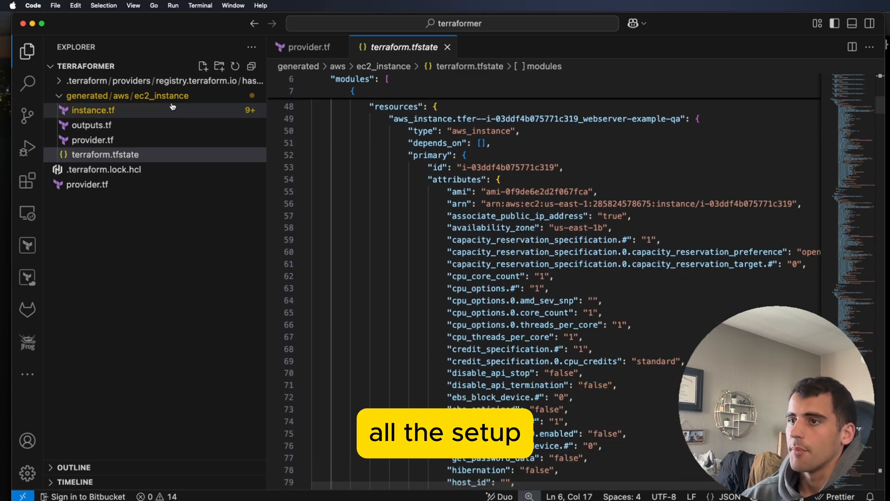
pyautogui.click(93, 111)
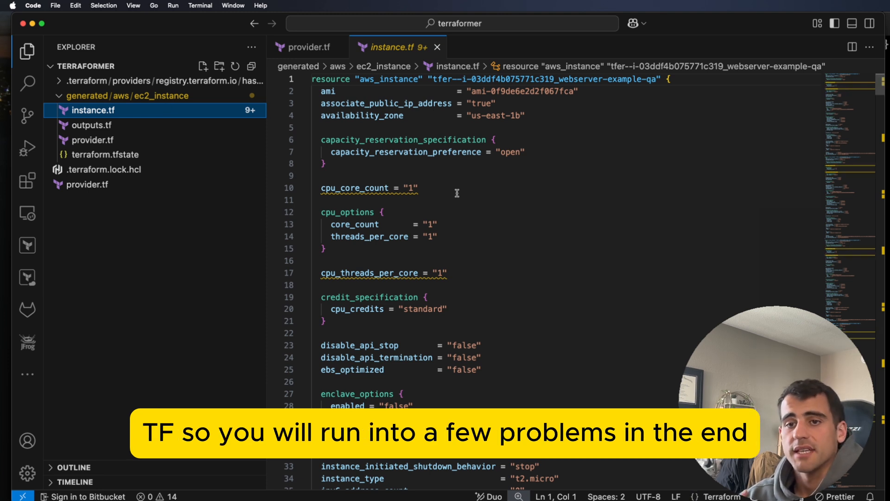
pyautogui.scroll(-3)
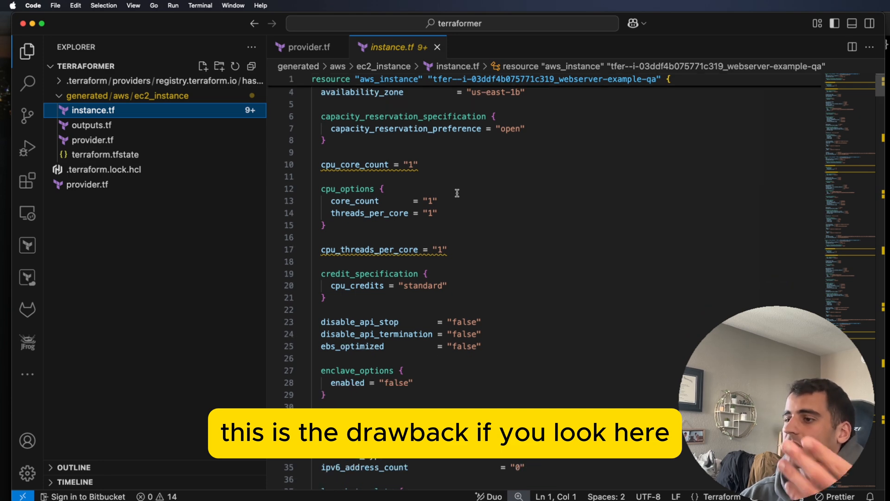
pyautogui.scroll(-3)
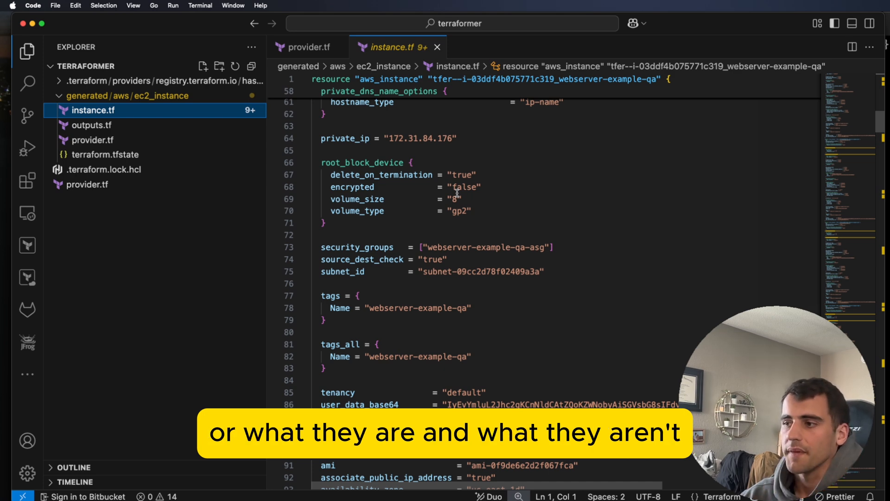
pyautogui.scroll(-3)
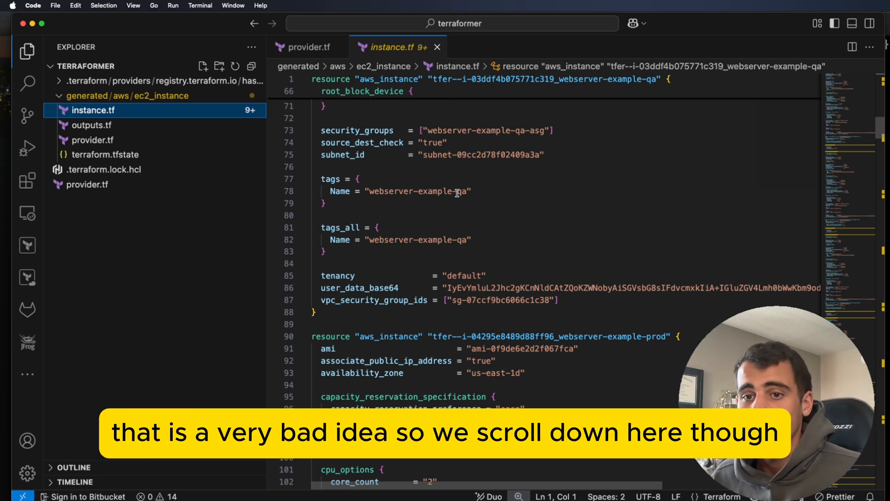
pyautogui.scroll(-3)
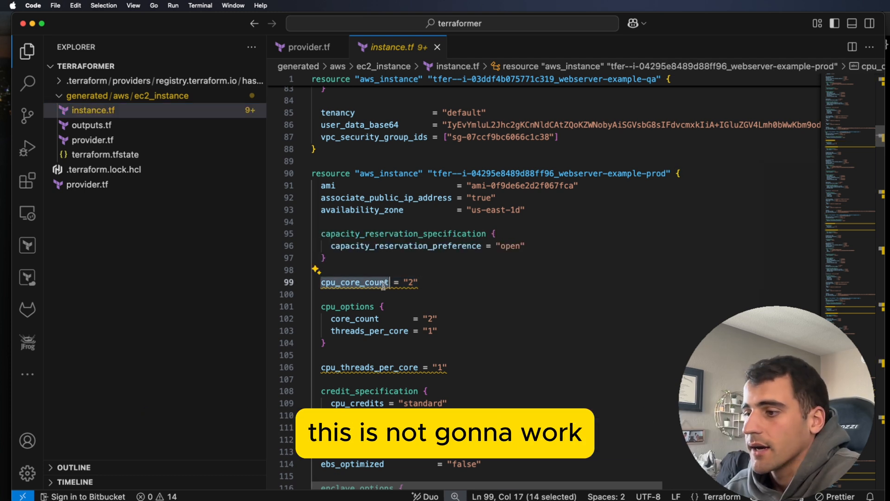
pyautogui.moveTo(355, 282)
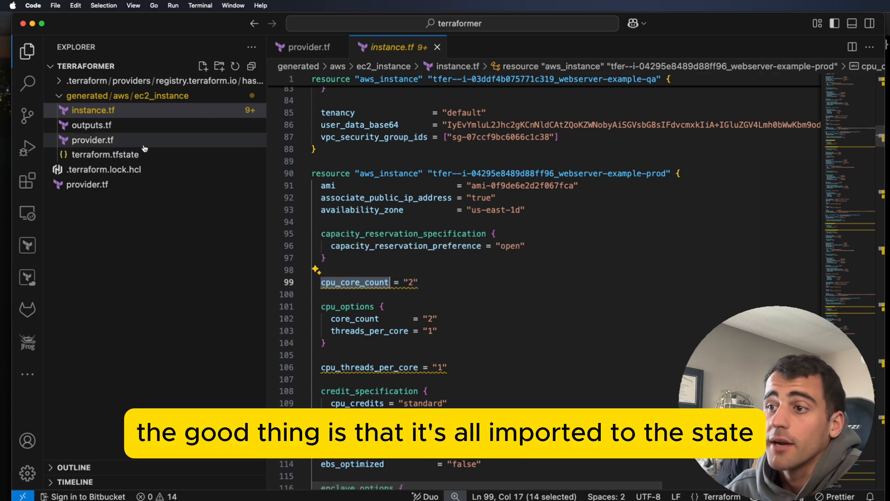
pyautogui.click(104, 155)
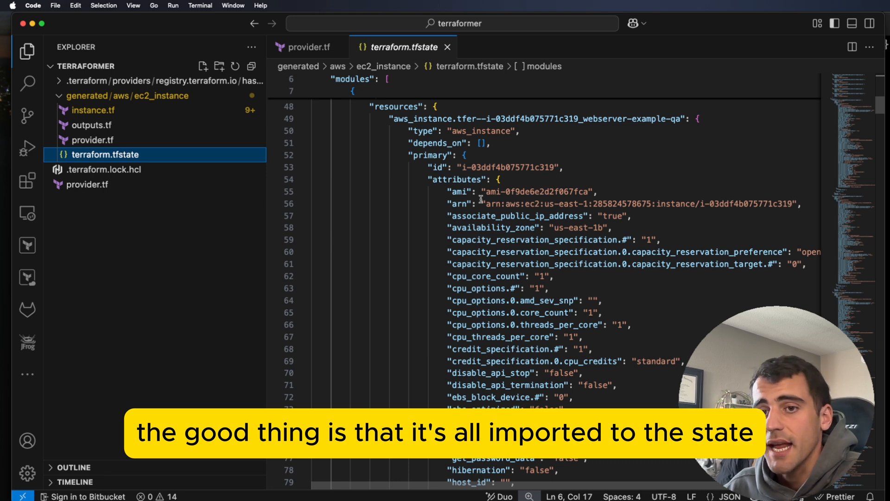